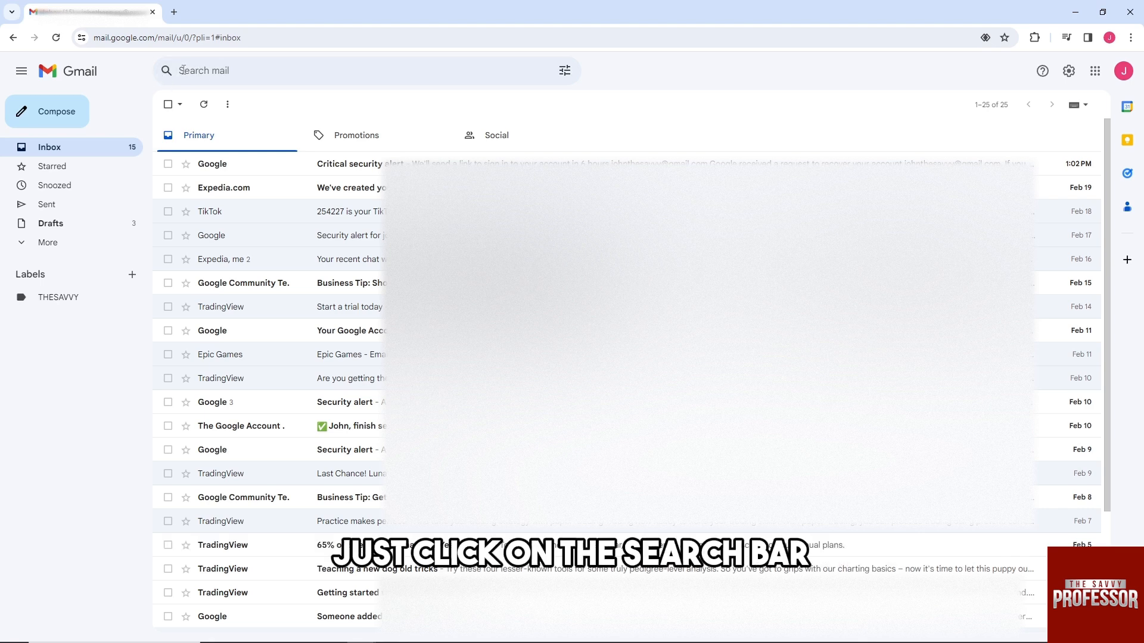
- Open the Search mail dropdown listing recent searches like kui, lmit and test
left_click(350, 70)
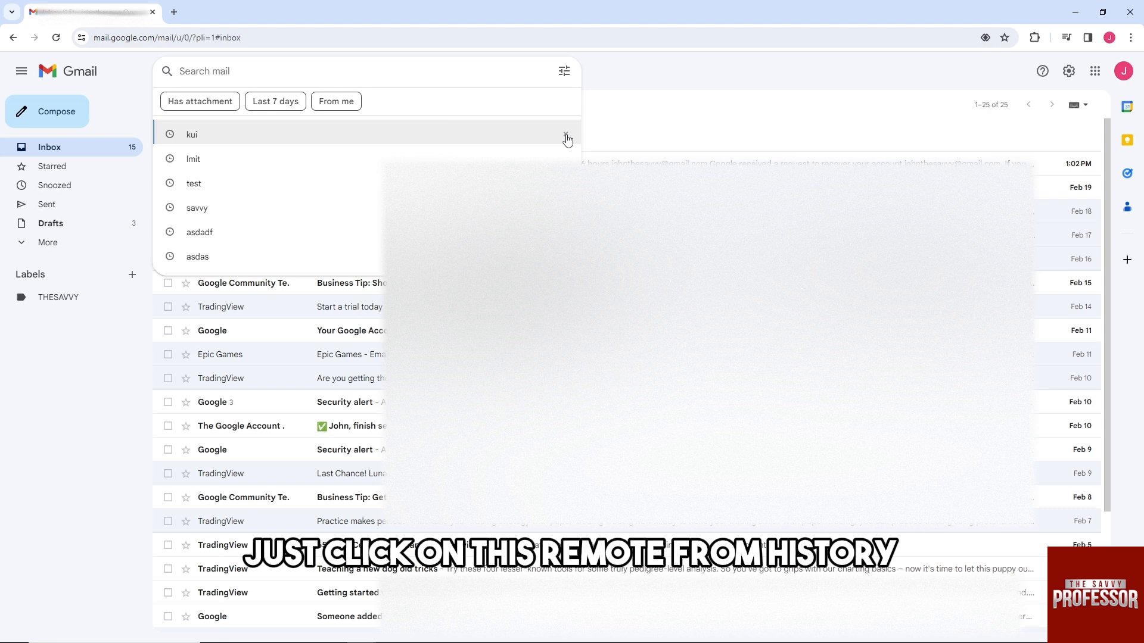
mouse_move(566, 139)
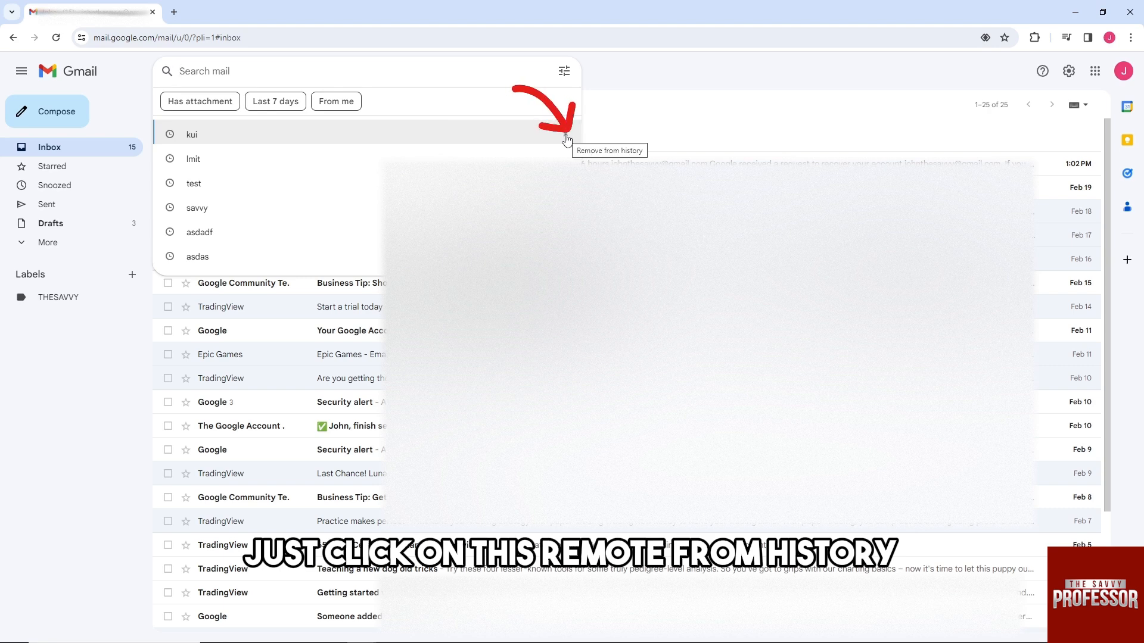
- Remove the 'kui' entry from the search history
left_click(566, 139)
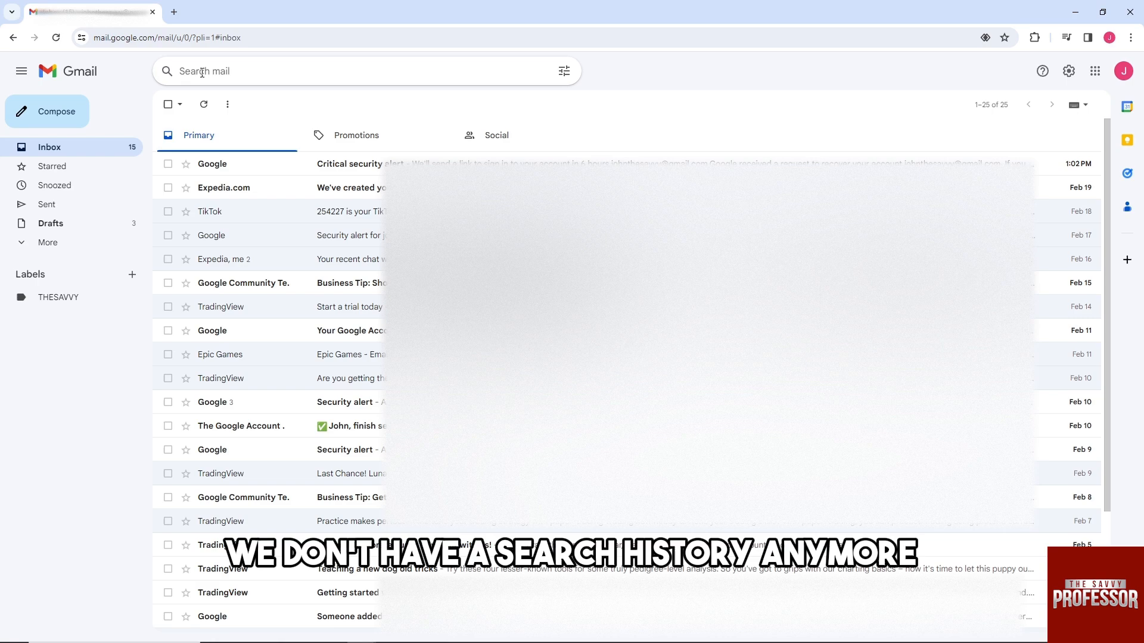
- Search for 'savvy' again, then remove 'savvy' from the search history
type("savvy")
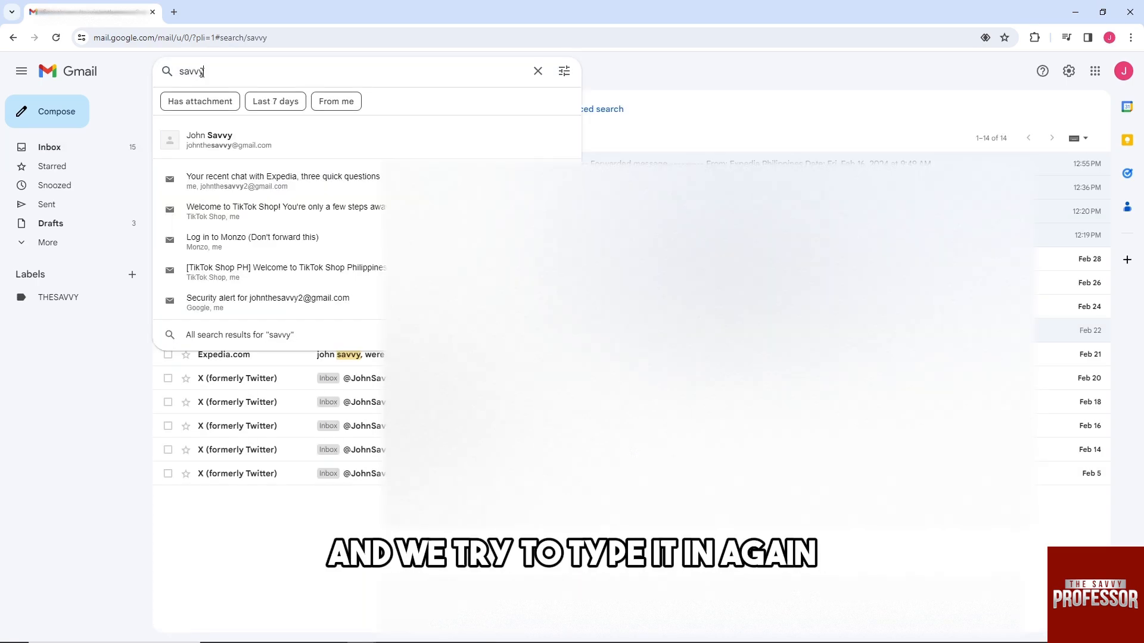
left_click(536, 71)
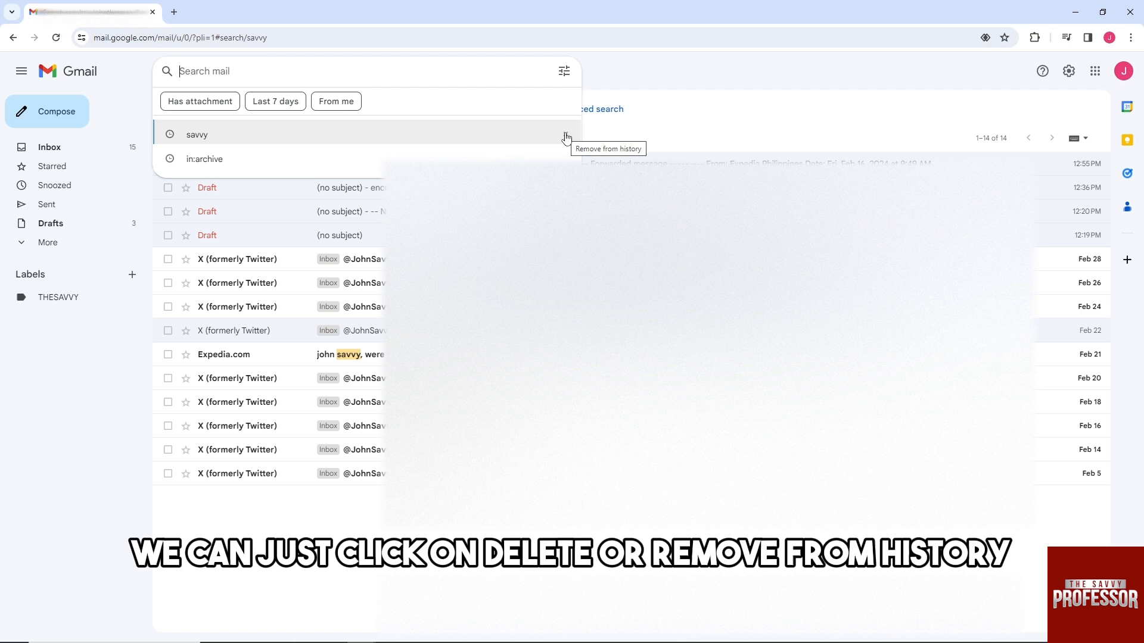
left_click(566, 134)
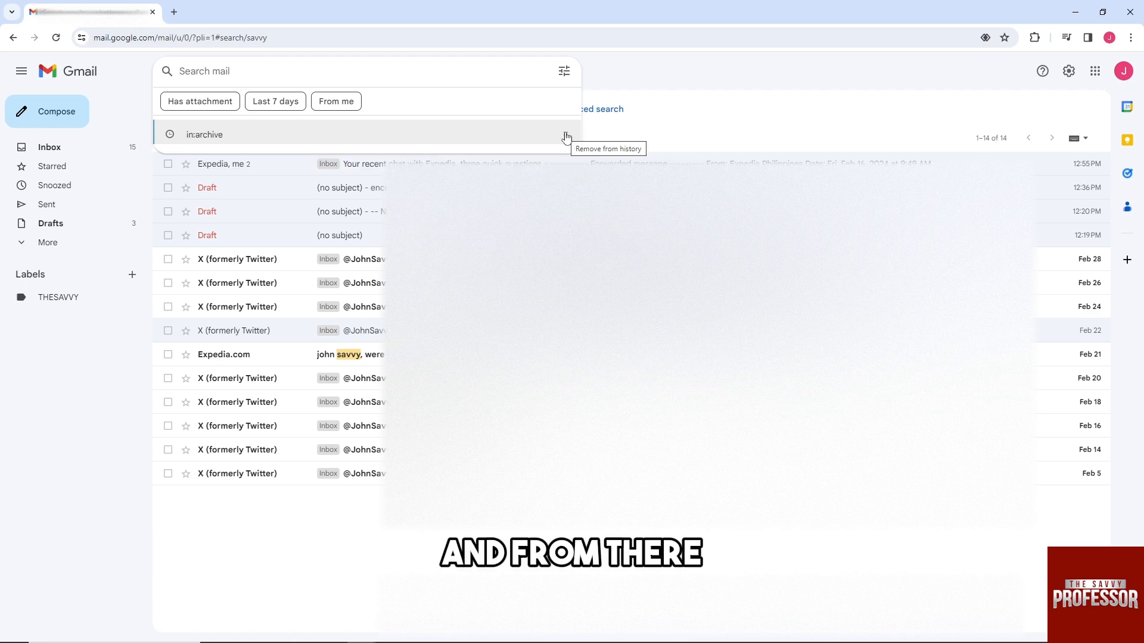